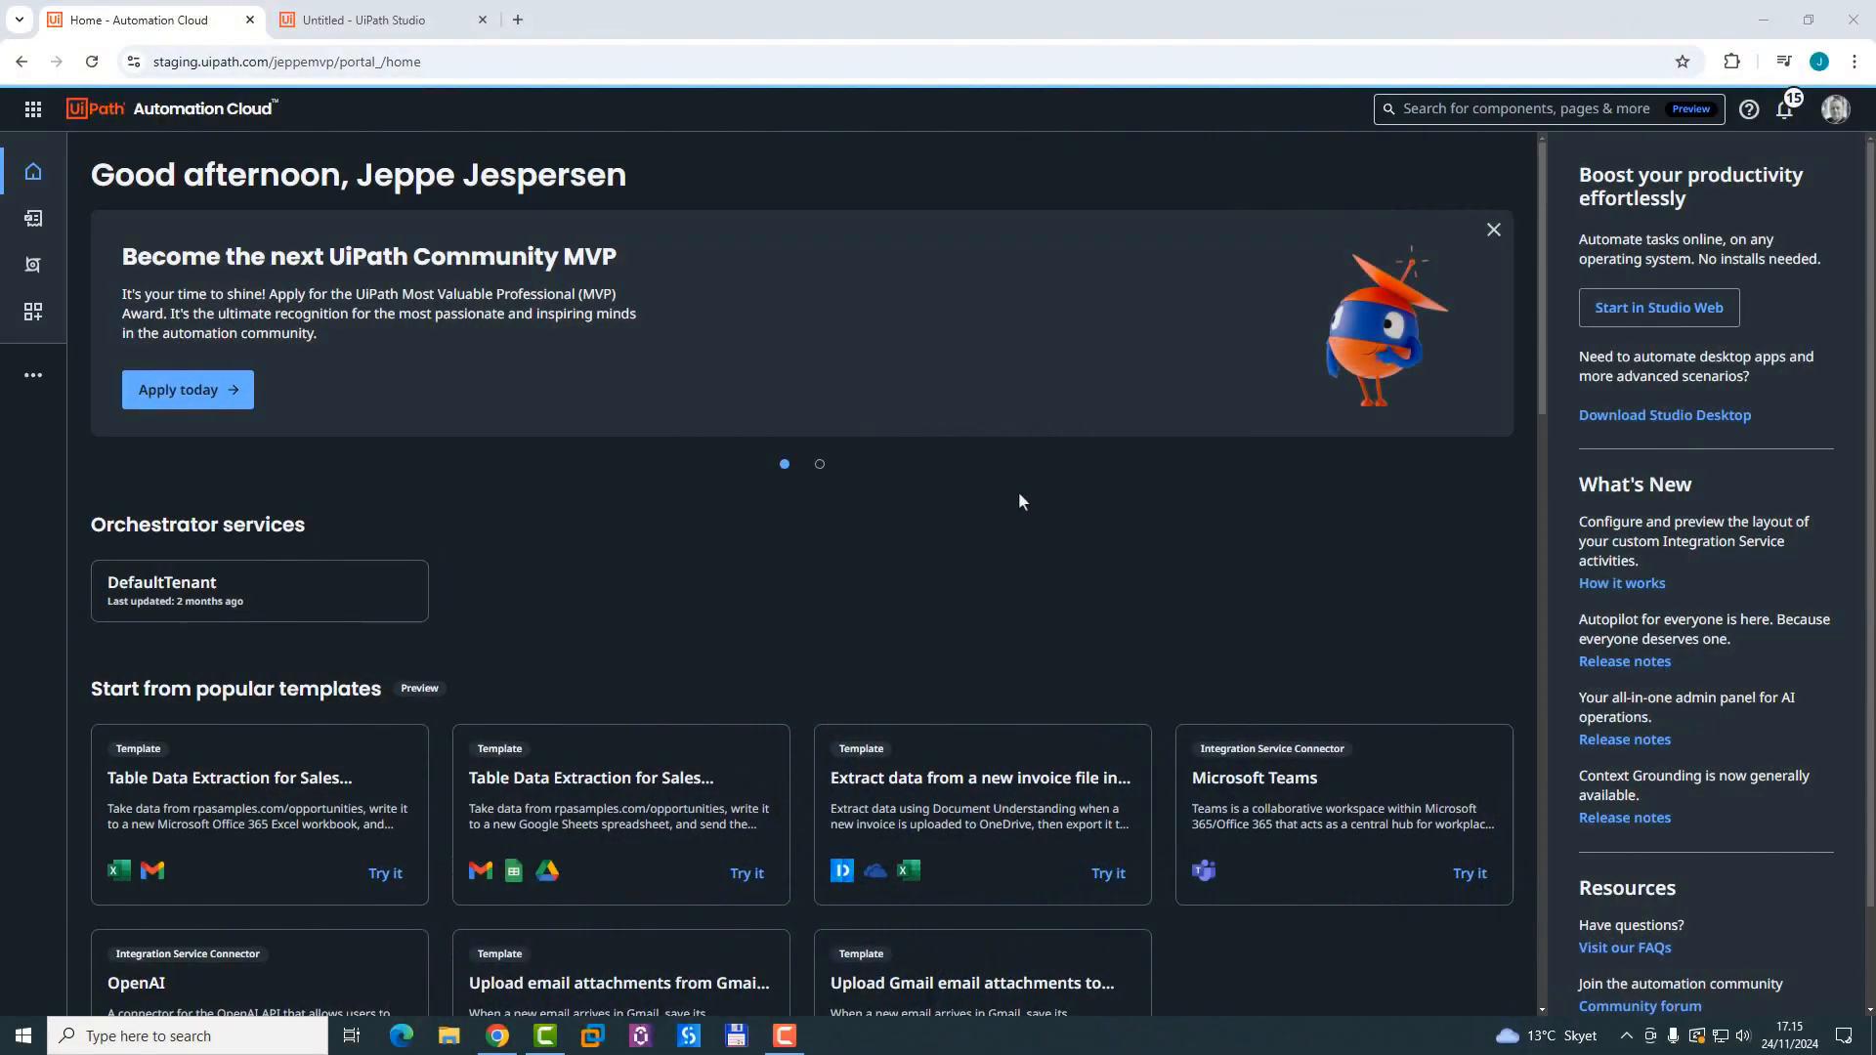
{"action": "mouse_move", "coordinate": [541, 568]}
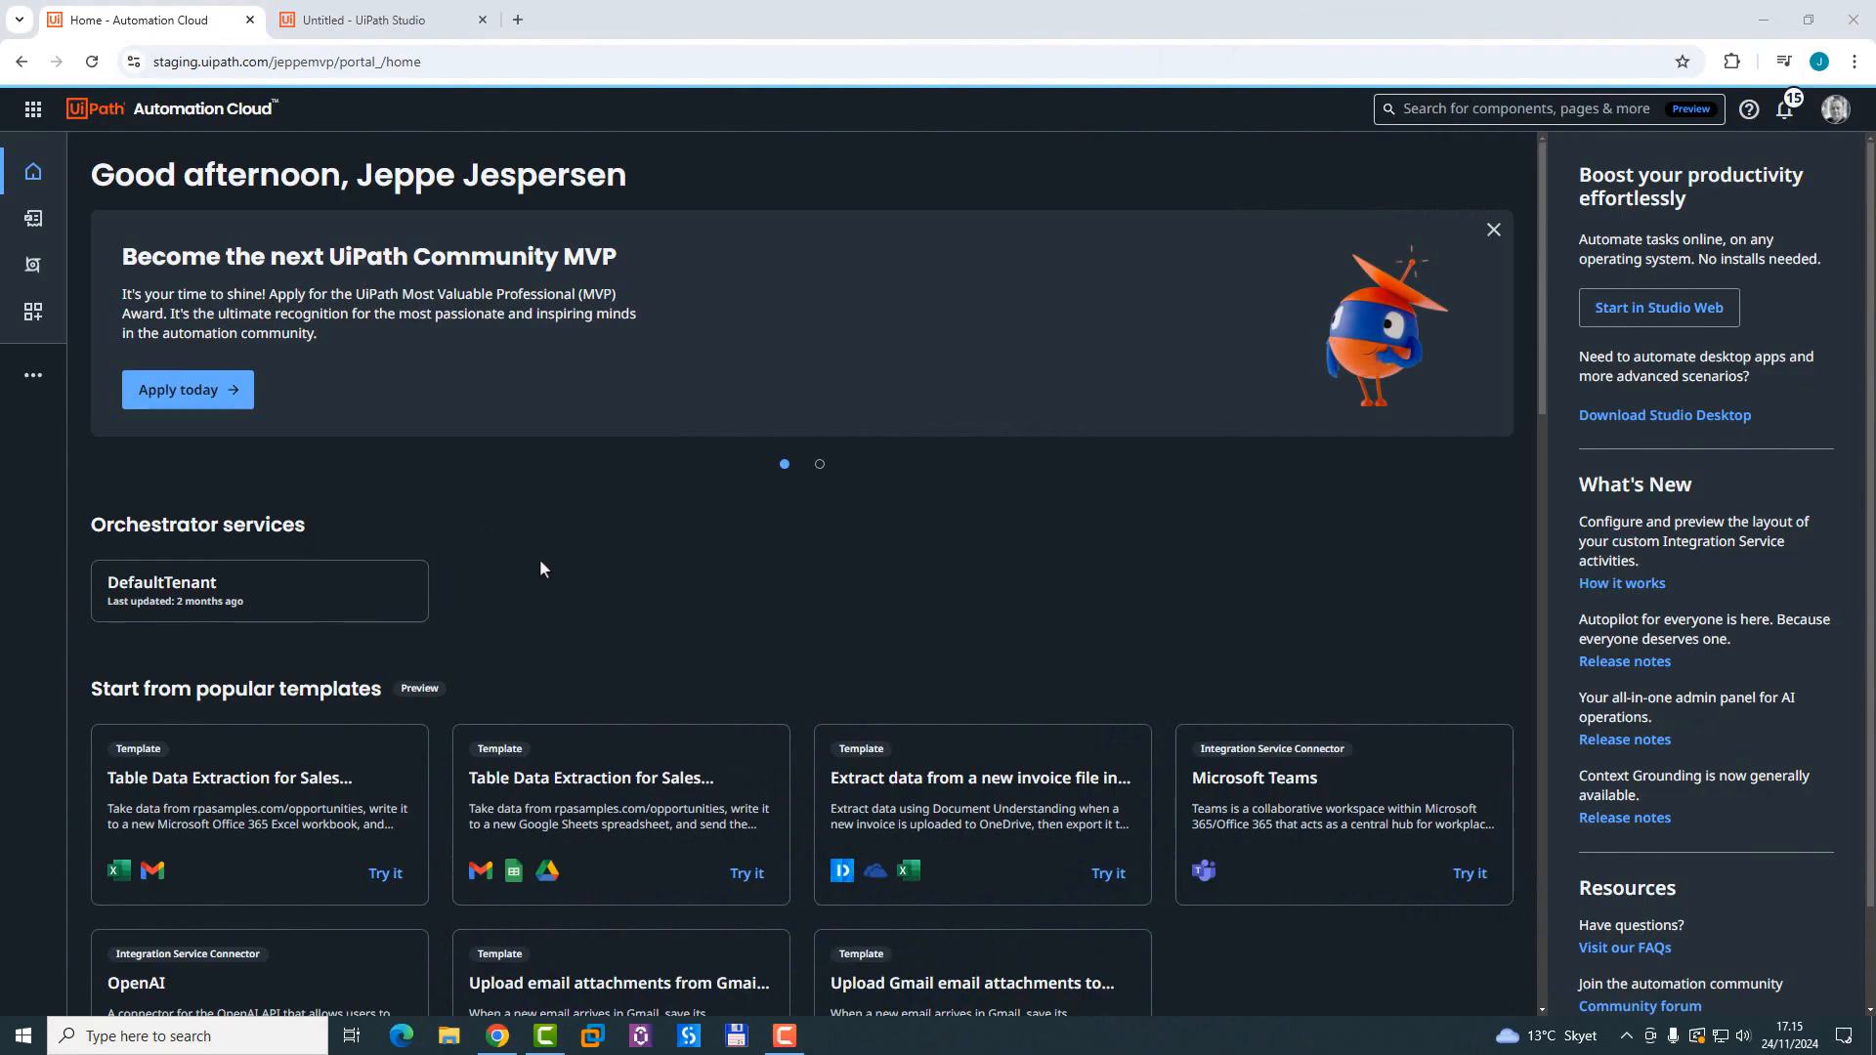
{"action": "mouse_move", "coordinate": [33, 172]}
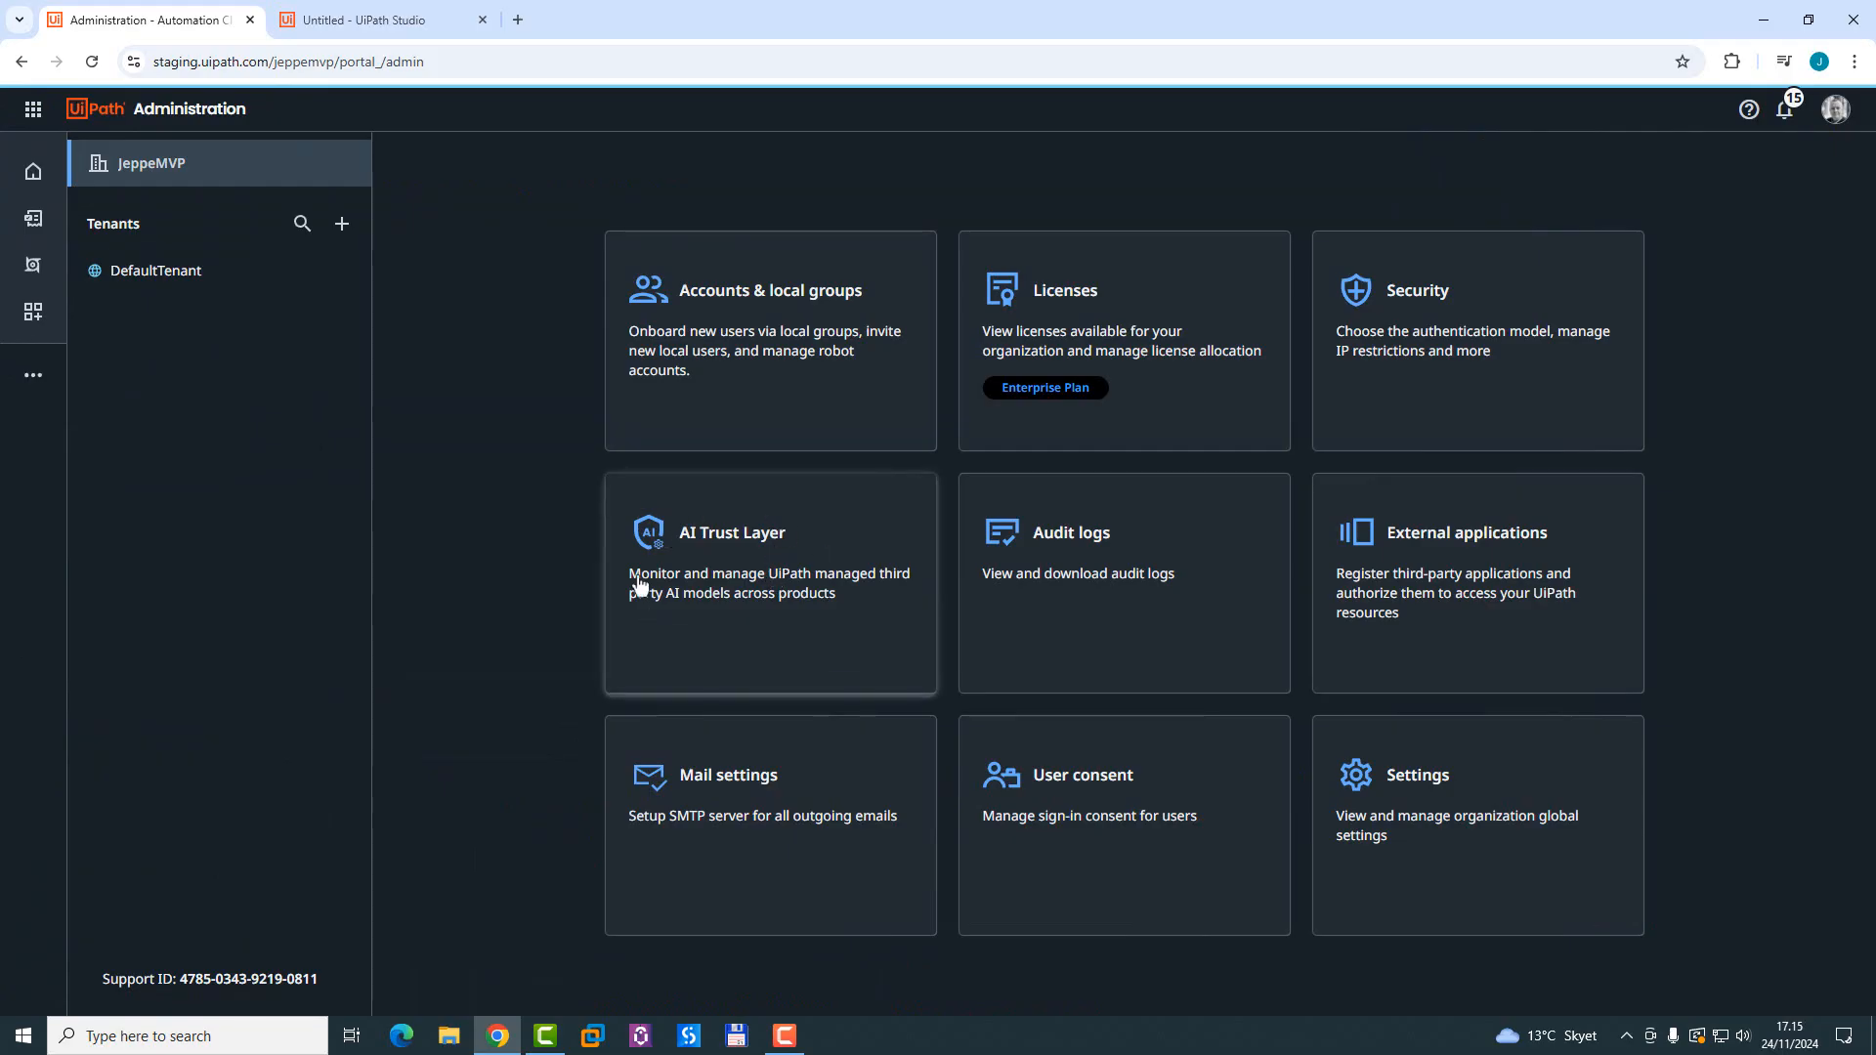
Step: Reach the AI Trust Layer's Context Grounding page, with tenant and folder fields loading
{"action": "left_click", "coordinate": [731, 531]}
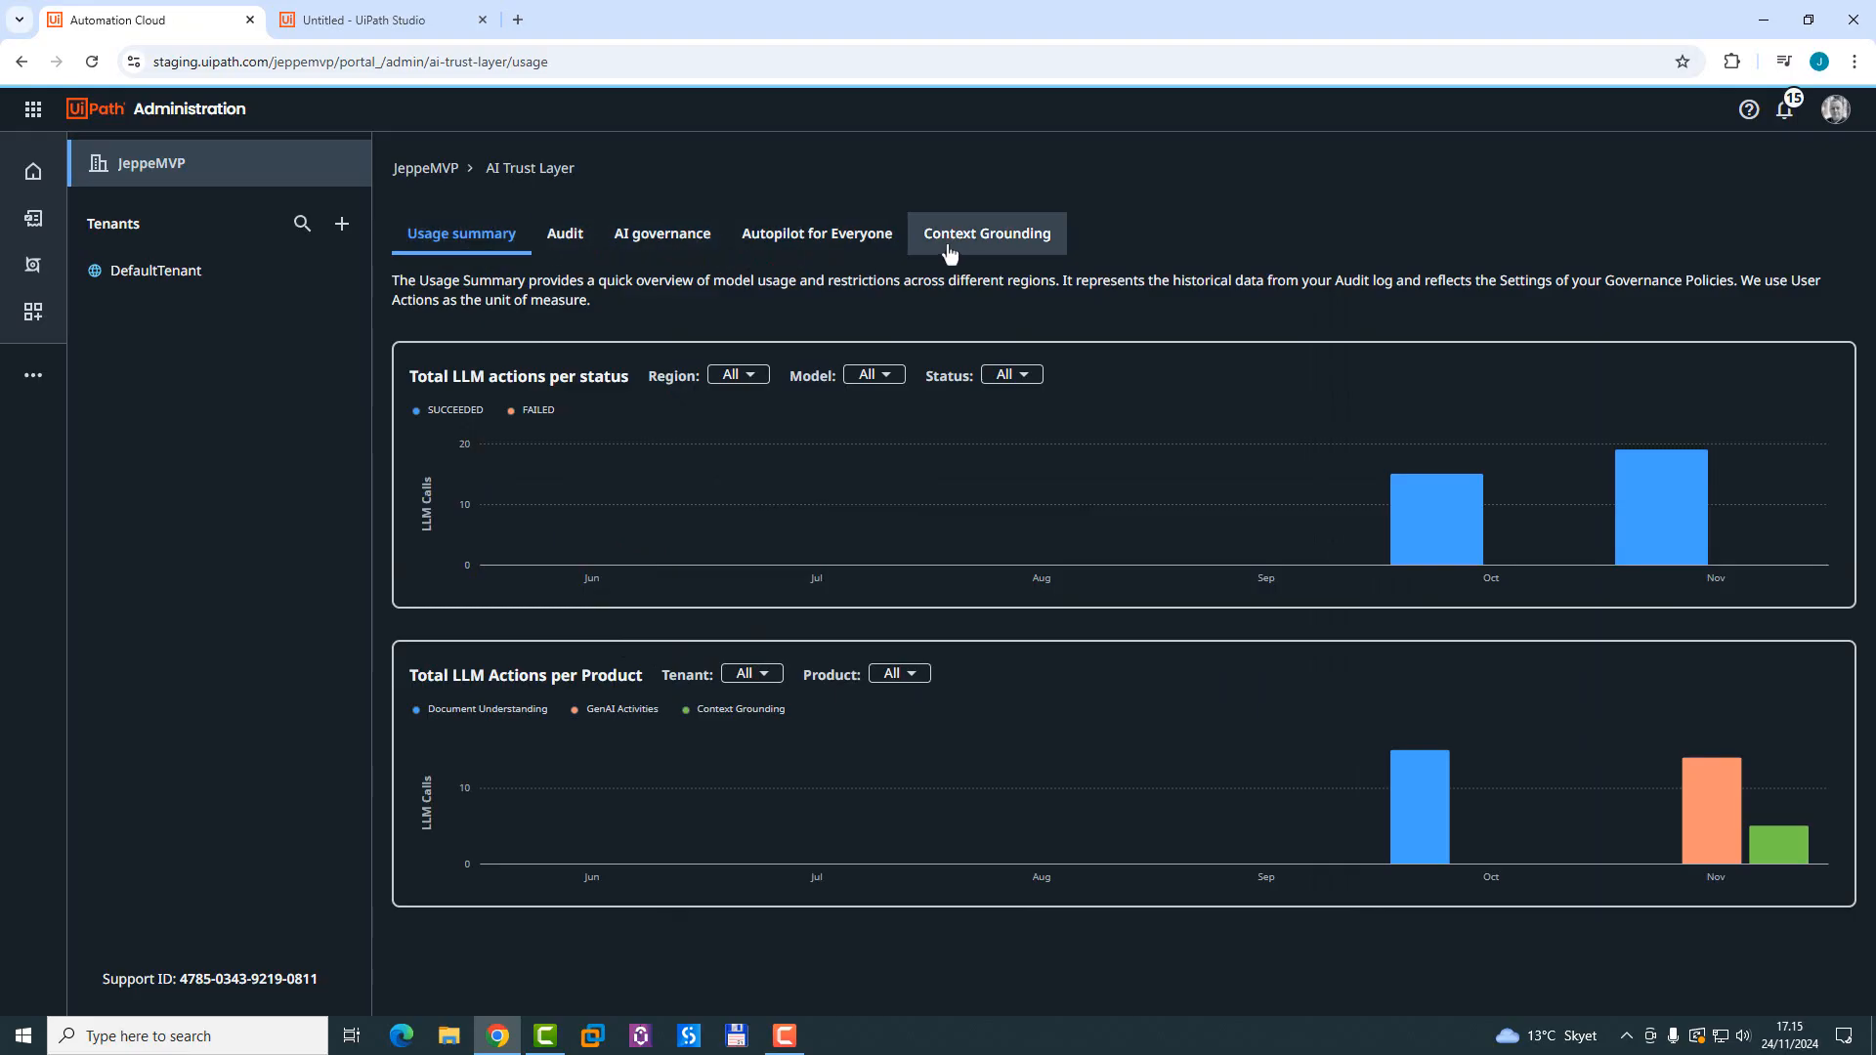
{"action": "left_click", "coordinate": [987, 233]}
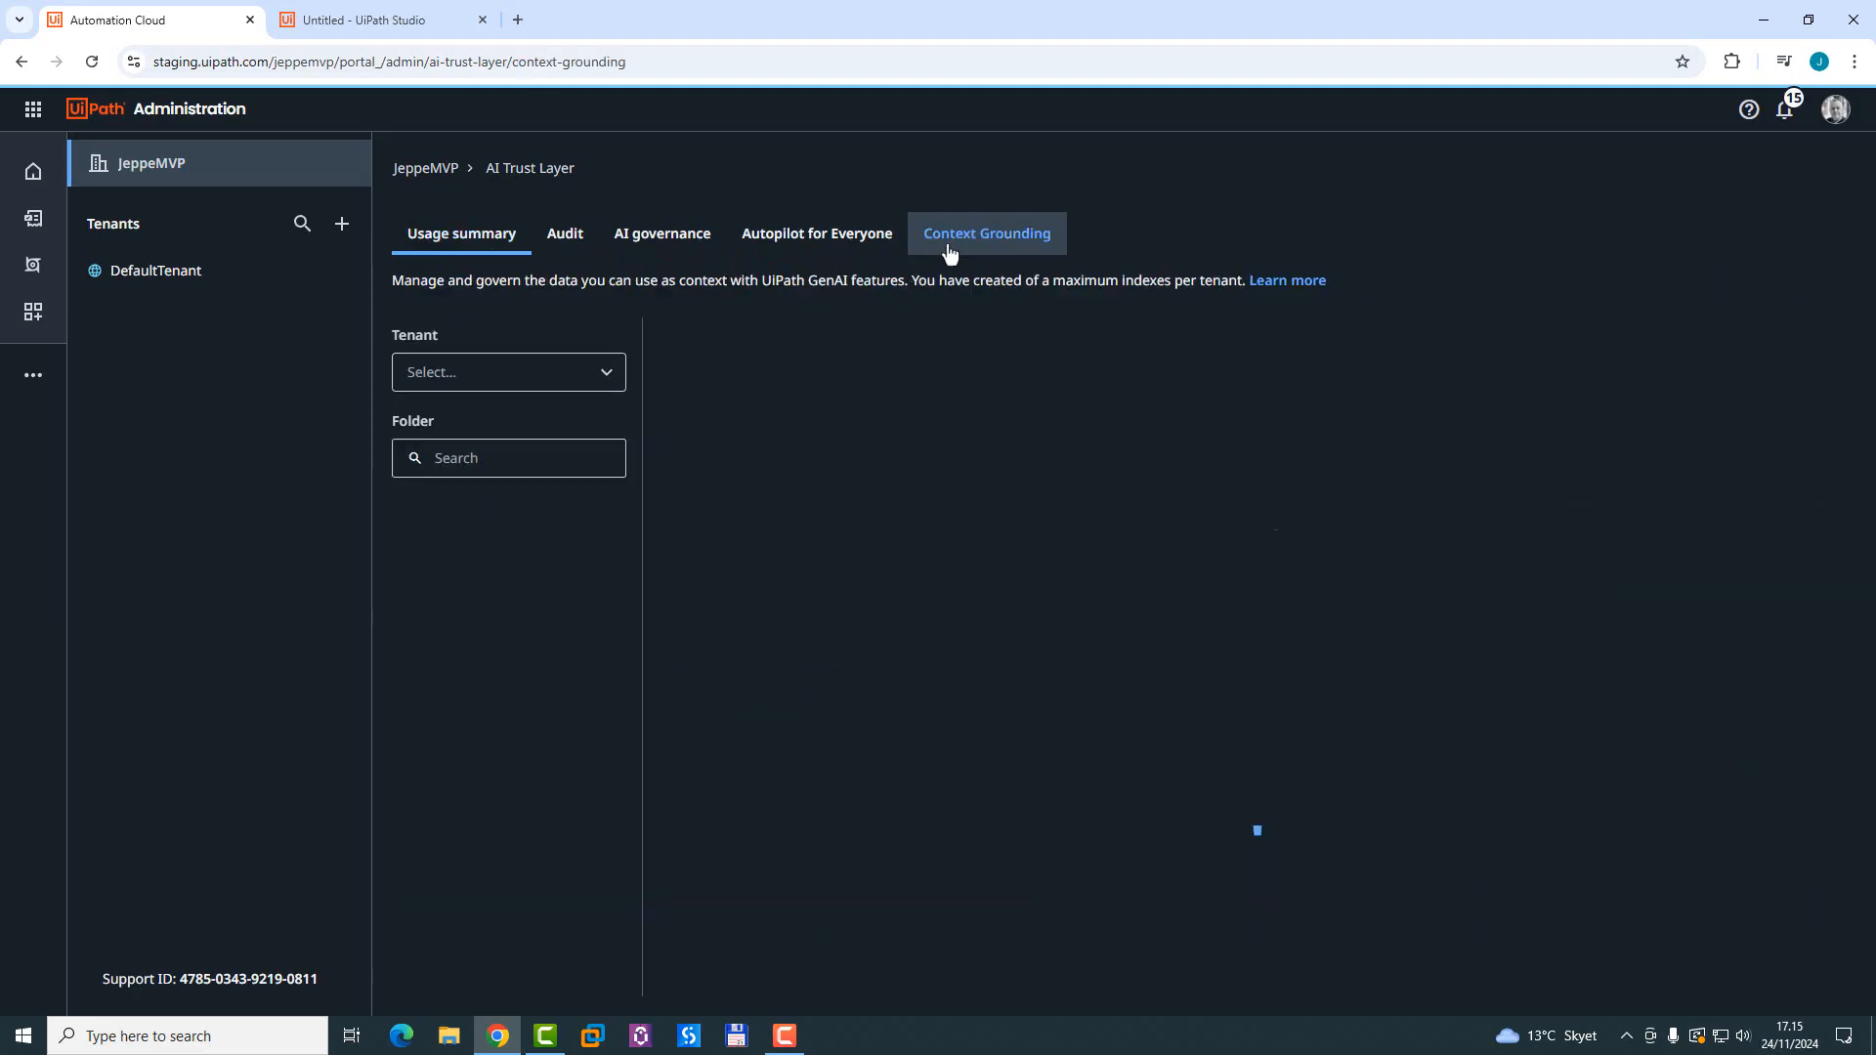